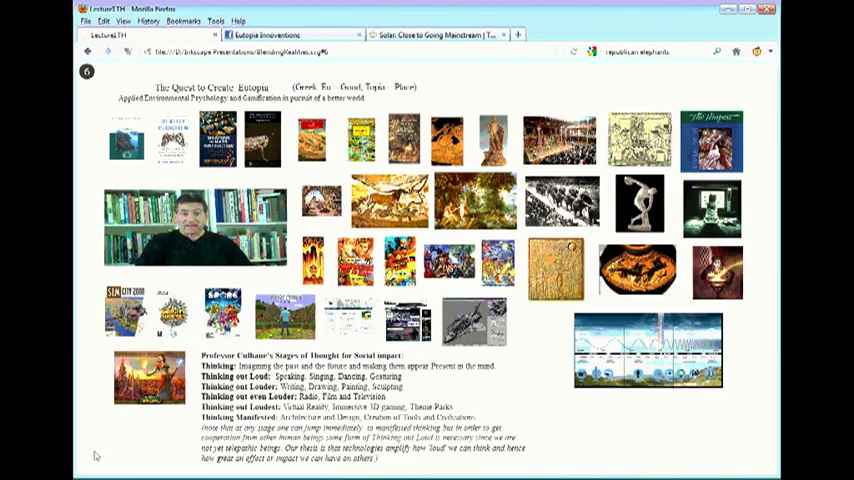
Step: Advance from the overview collage to the book-covers slide with Reality Is Broken
key("Right")
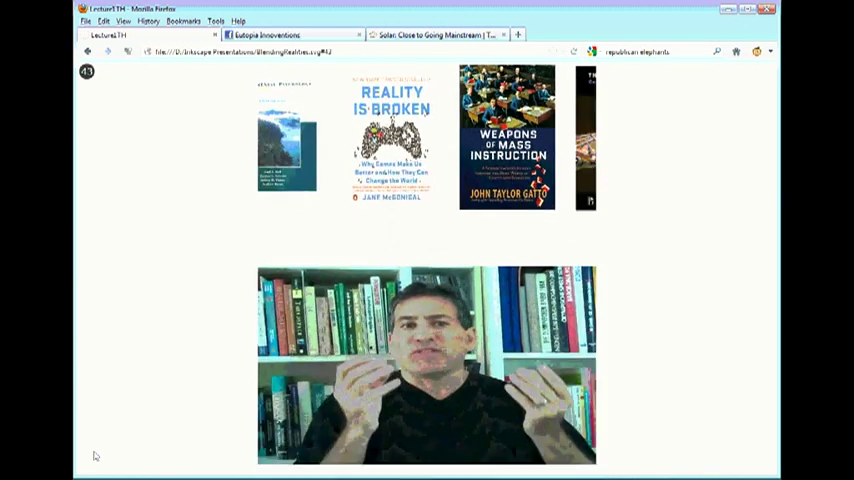
Step: Step past the Minecraft slide to the World Without Oil About page slide
scroll("down", 3)
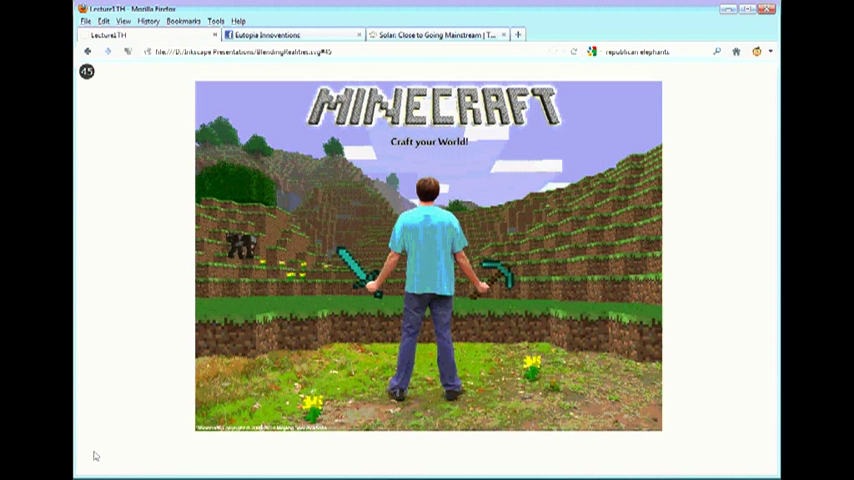
key("right")
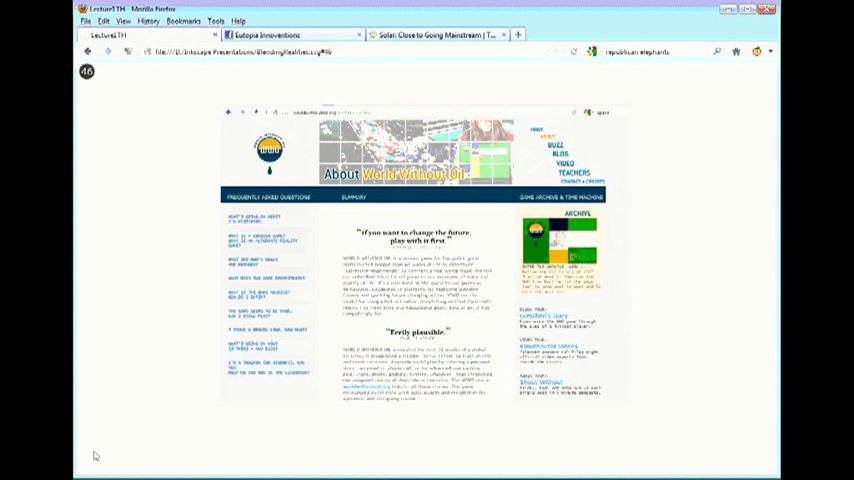